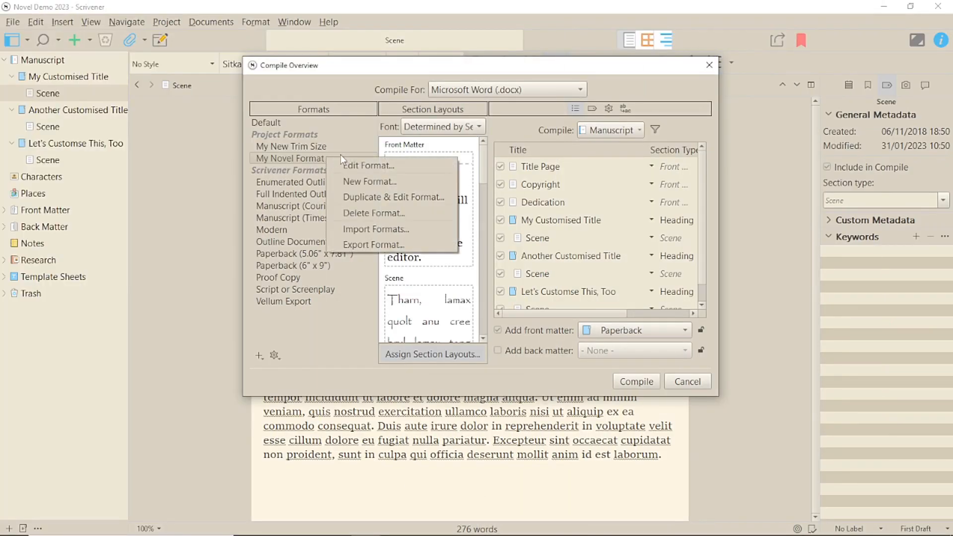
mouse_move(393, 196)
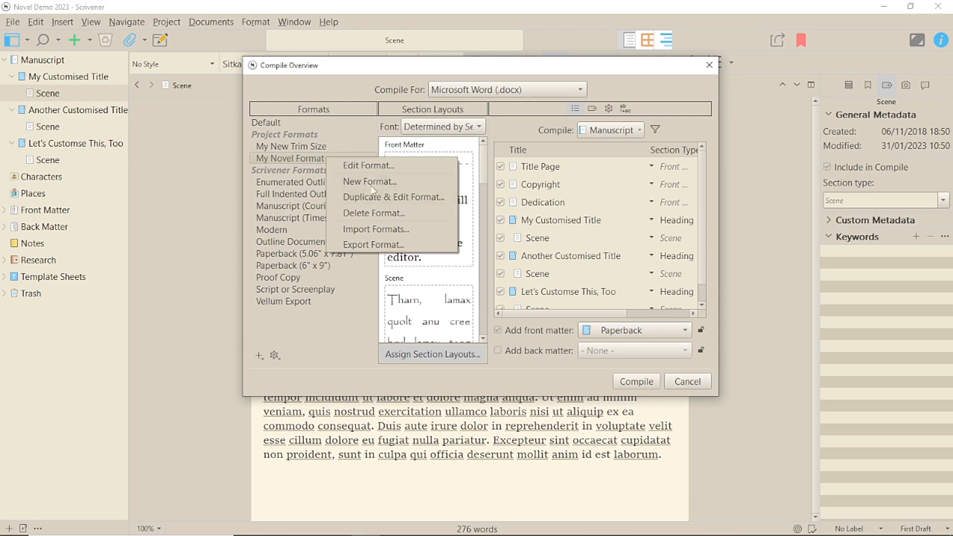
Begin editing the My Novel Format project format in the Compile Format Designer
click(374, 170)
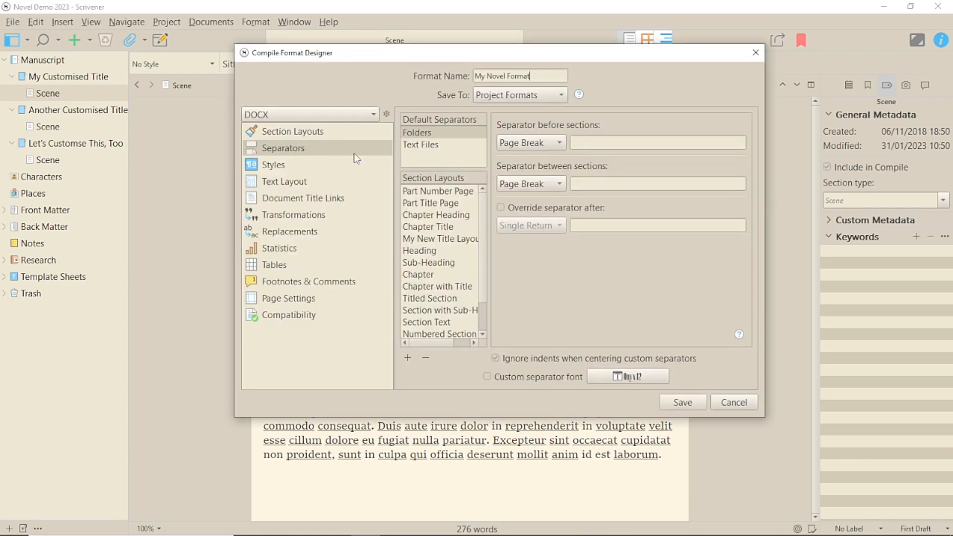
Select the Part Number Page layout in Section Layouts, previewing Part One
click(292, 131)
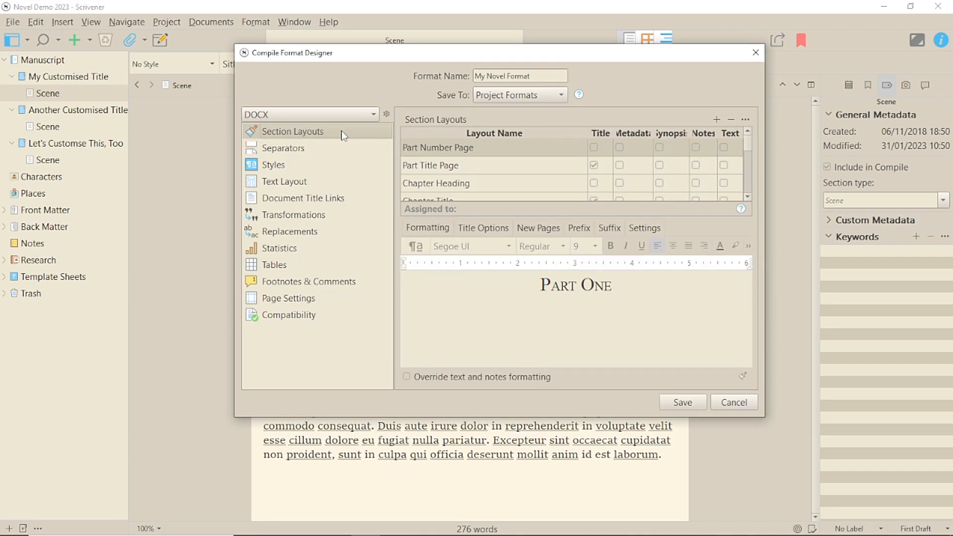
click(450, 147)
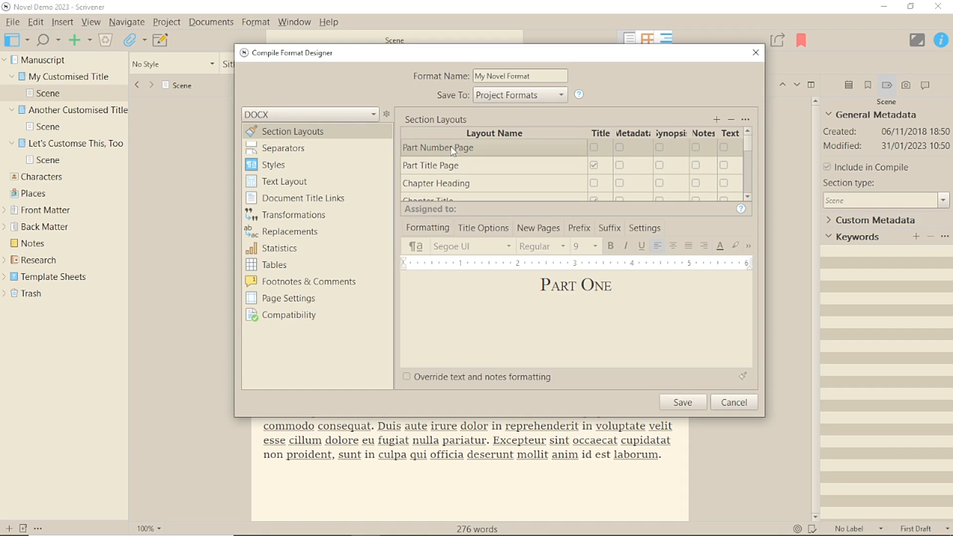
mouse_move(485, 283)
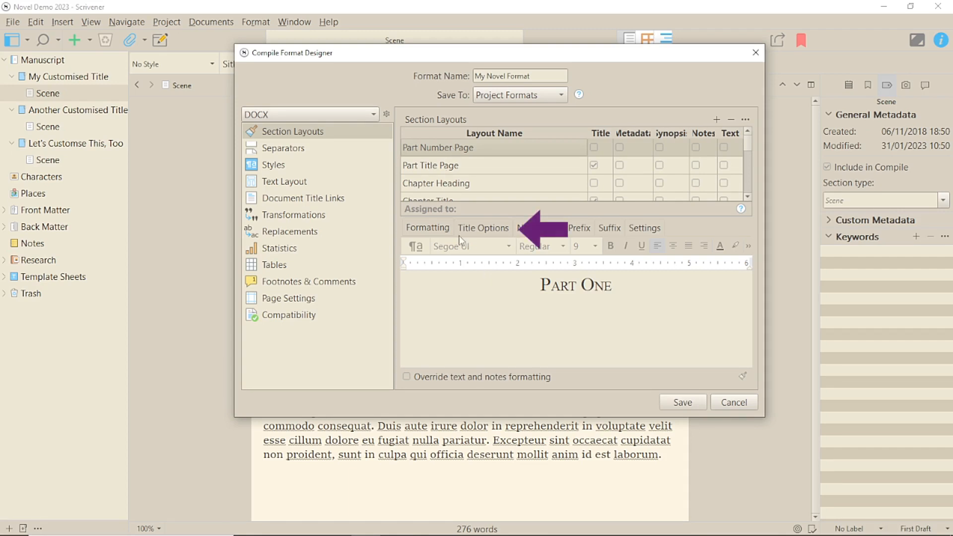
Add tildes to the Title Prefix and Title Suffix so the title previews as ~Part One~
click(482, 227)
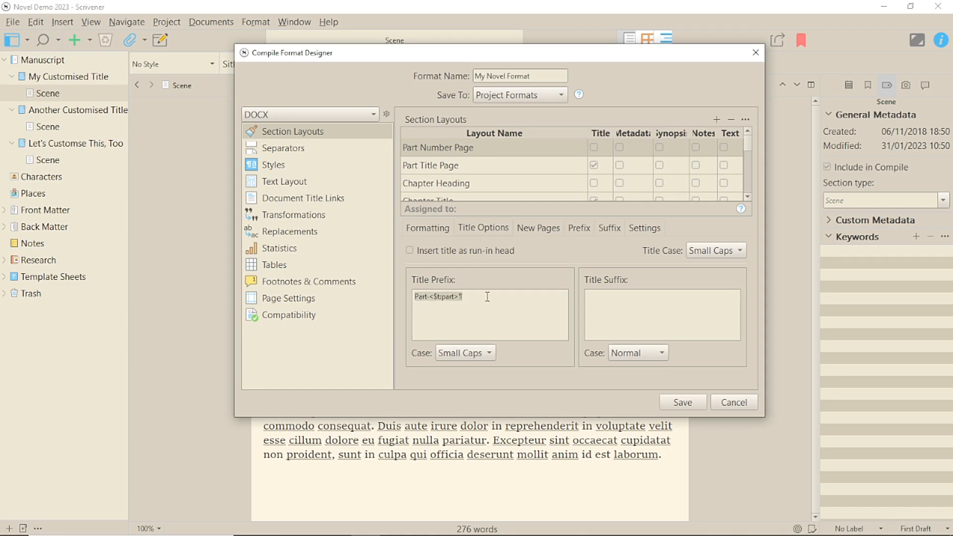
mouse_move(509, 308)
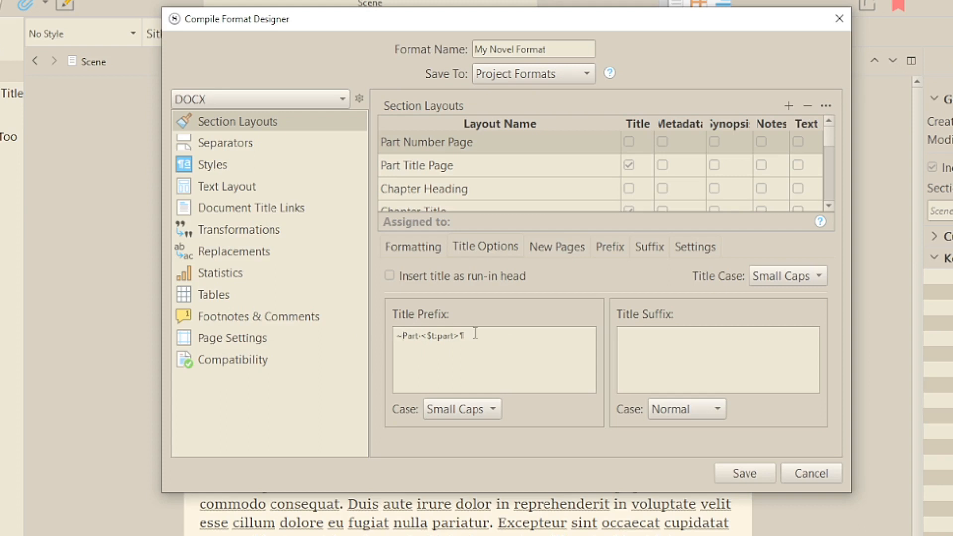
text(~)
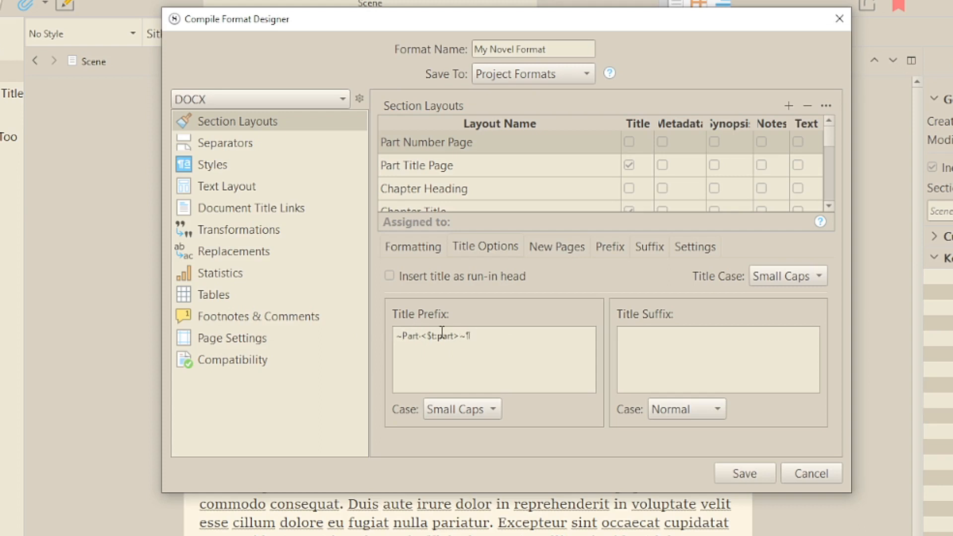
click(412, 247)
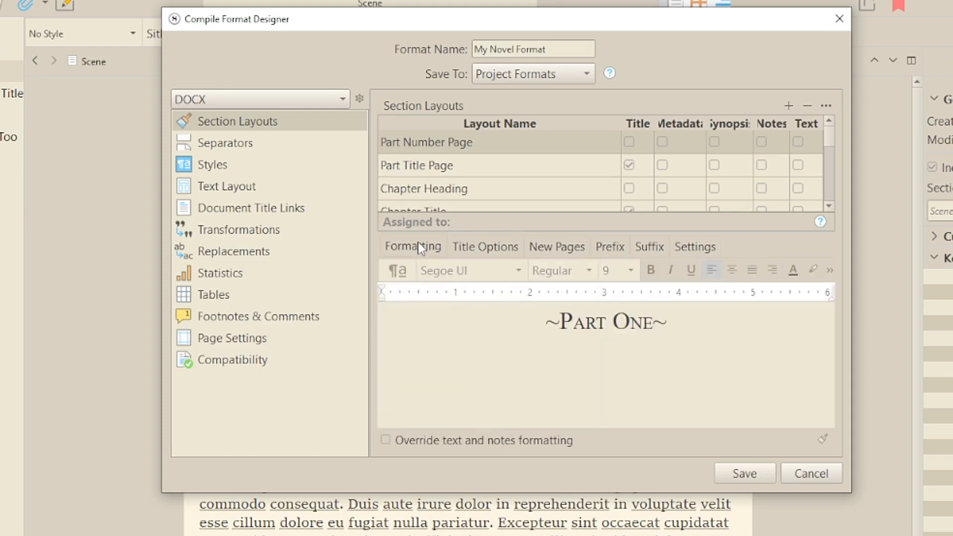
click(484, 246)
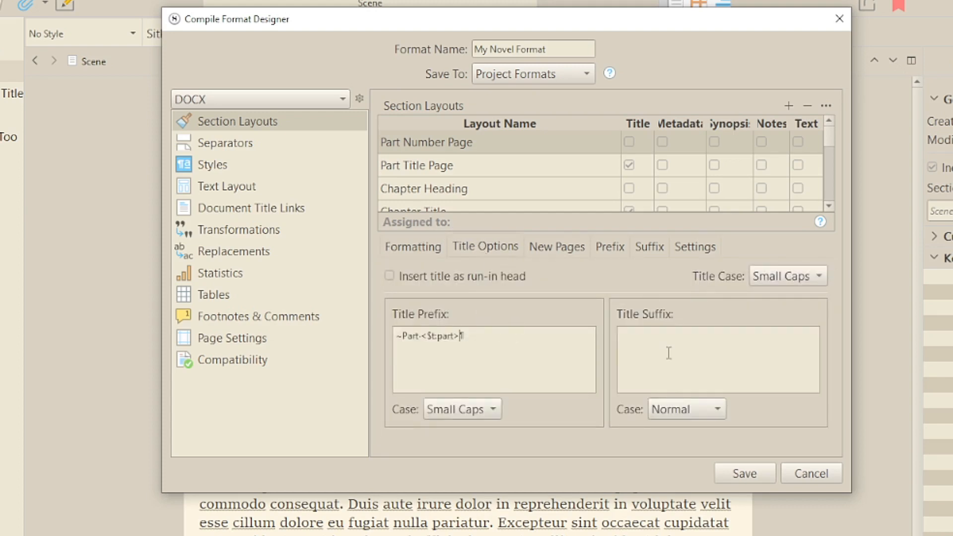
text(~)
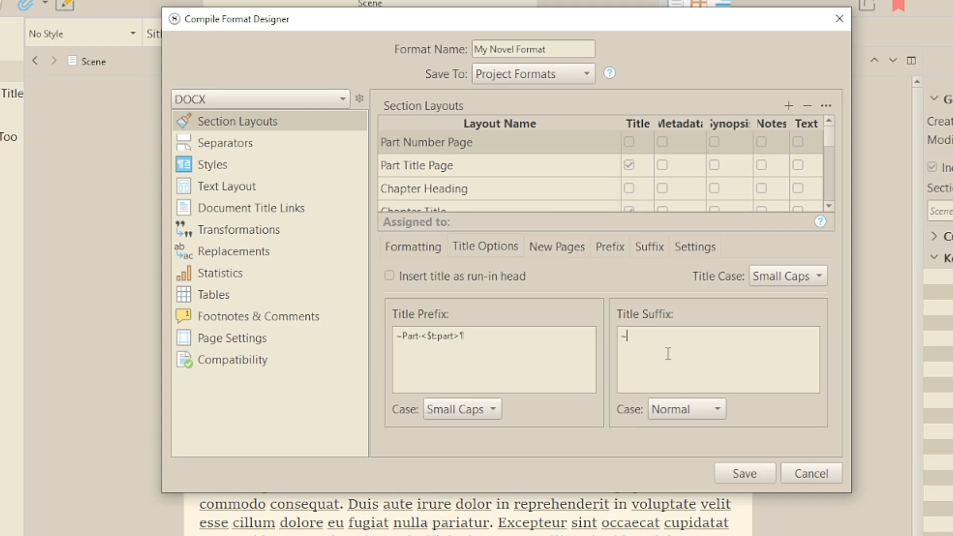
click(413, 248)
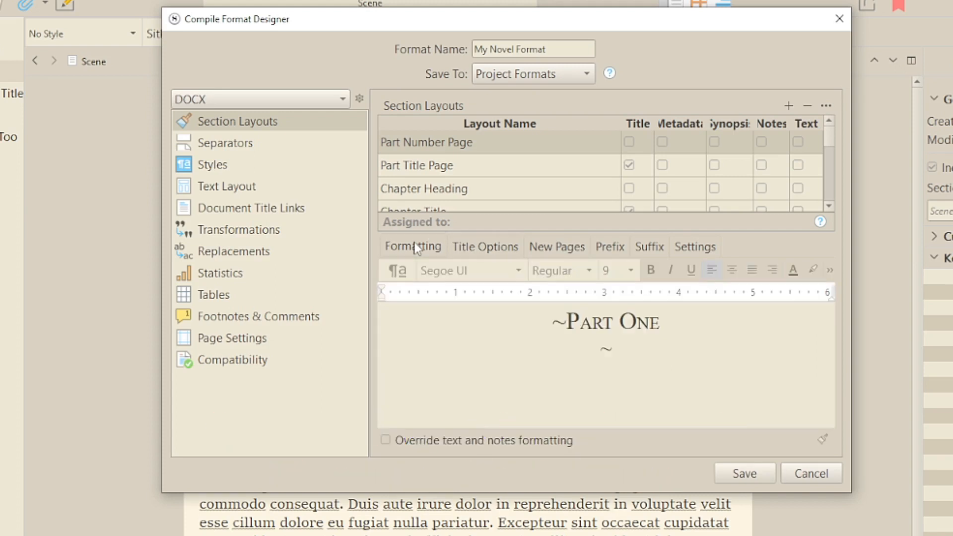
Add a full row of tildes on its own line above the title and another below it
click(484, 247)
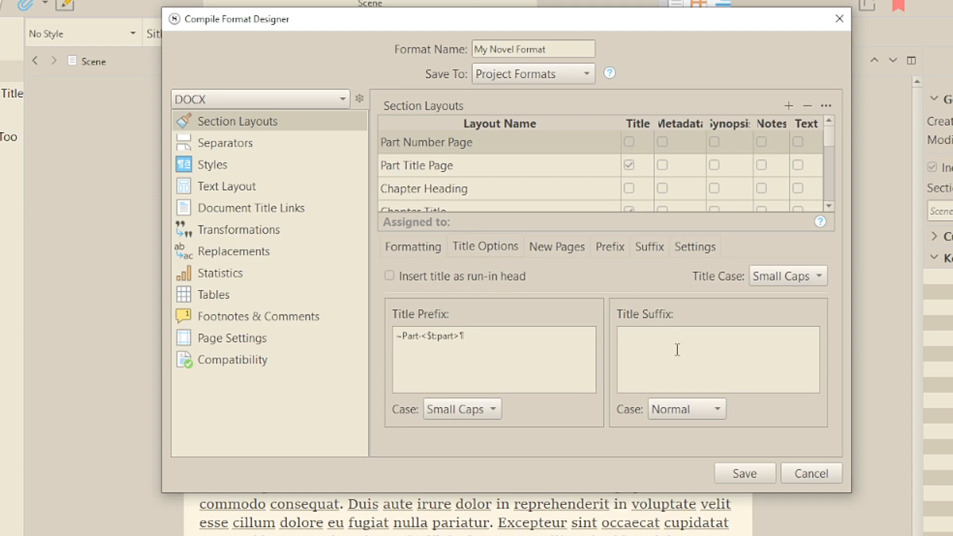
text(~)
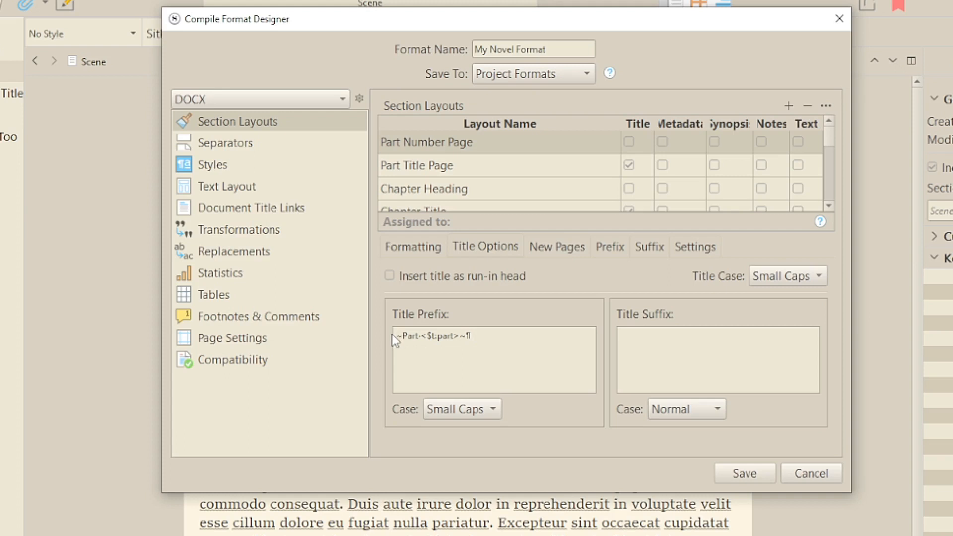
key(Return)
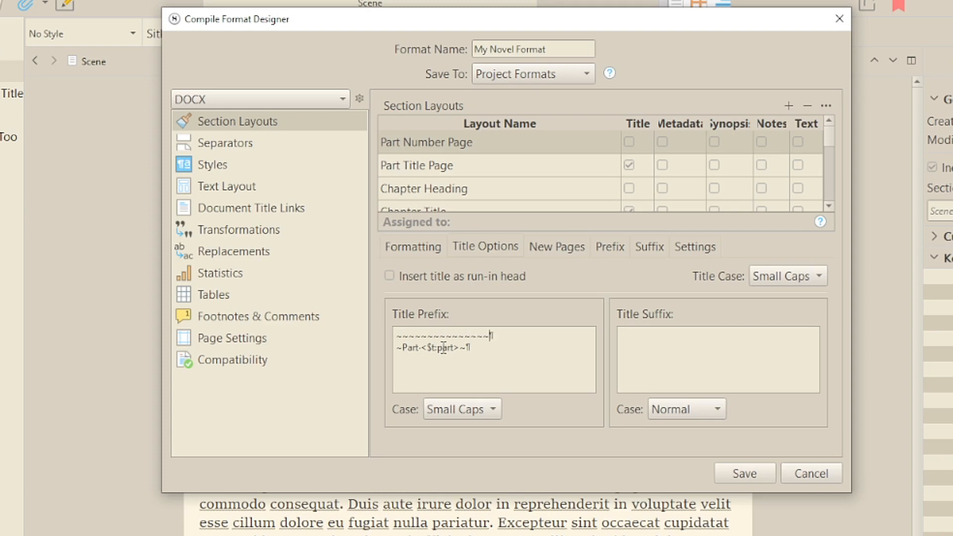
click(412, 246)
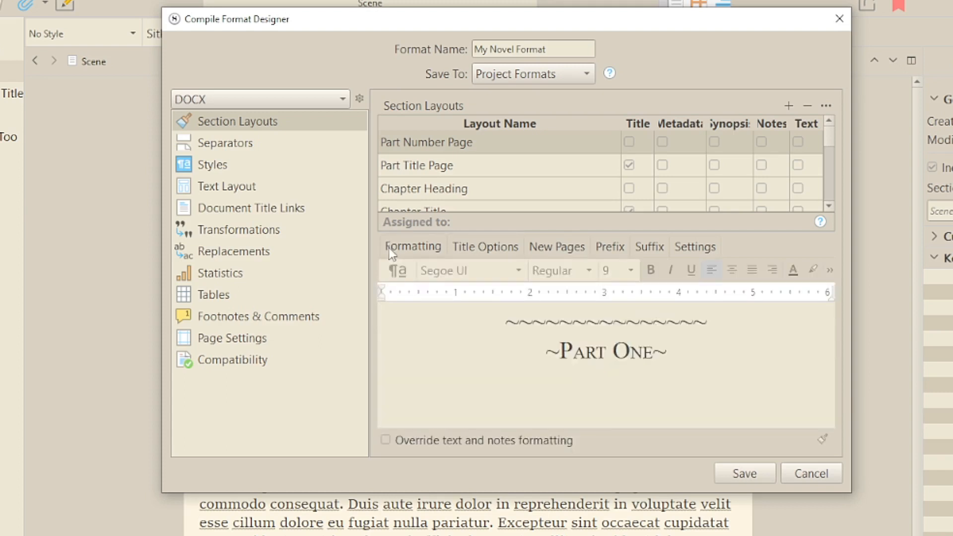
click(484, 246)
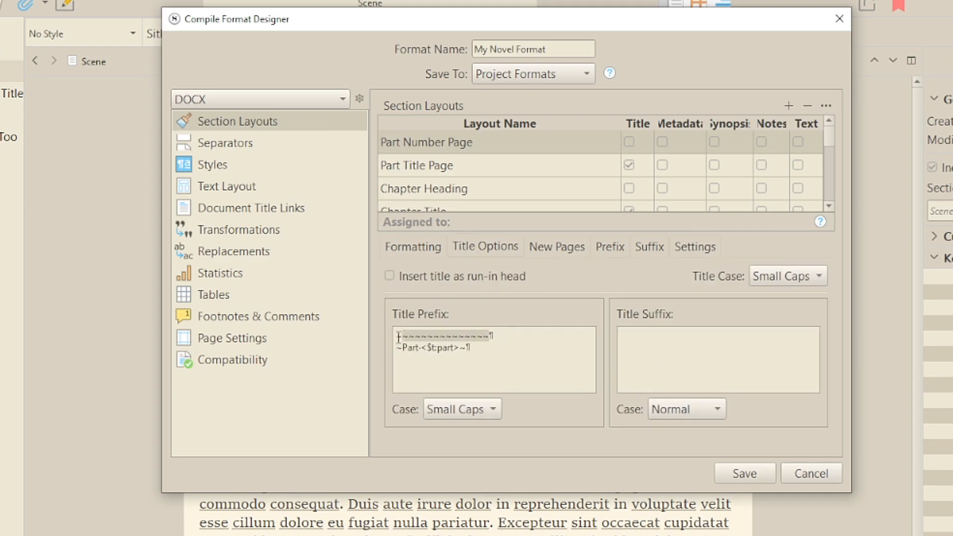
mouse_move(488, 352)
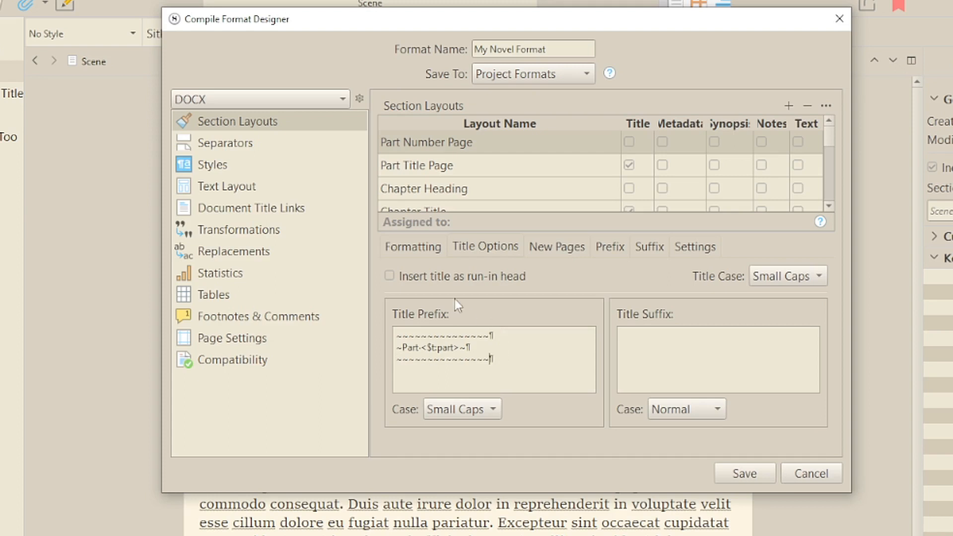
click(412, 246)
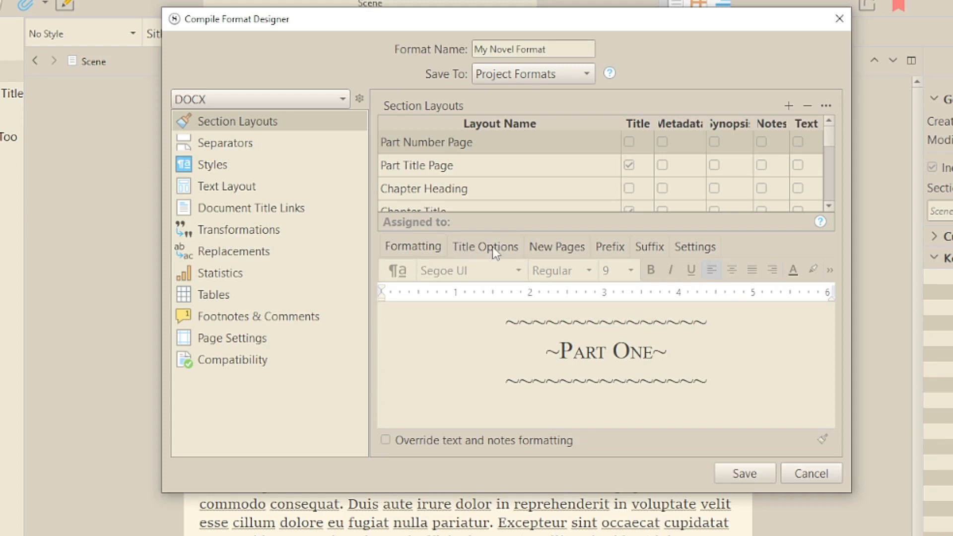
Move the bottom tilde row into Title Suffix and set its font size to 24
click(485, 246)
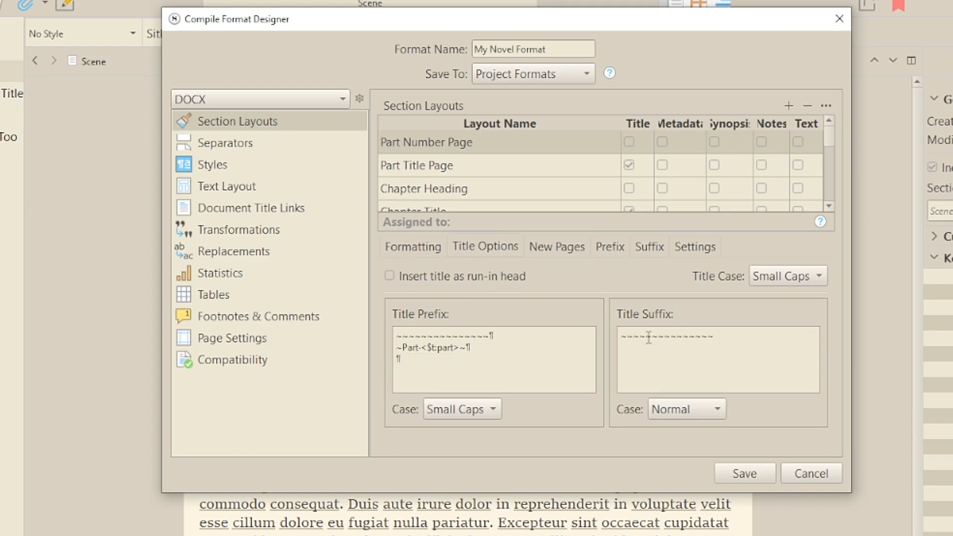
click(412, 247)
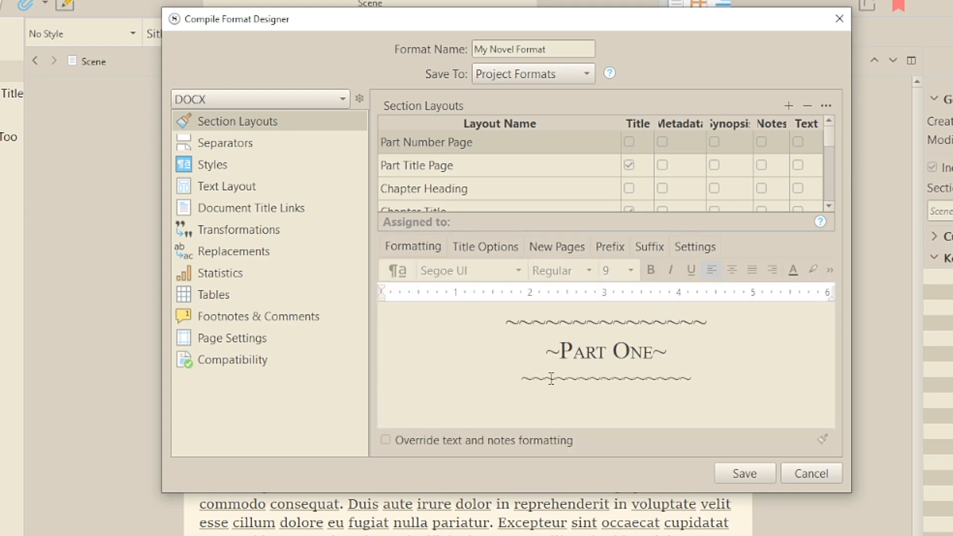
click(606, 377)
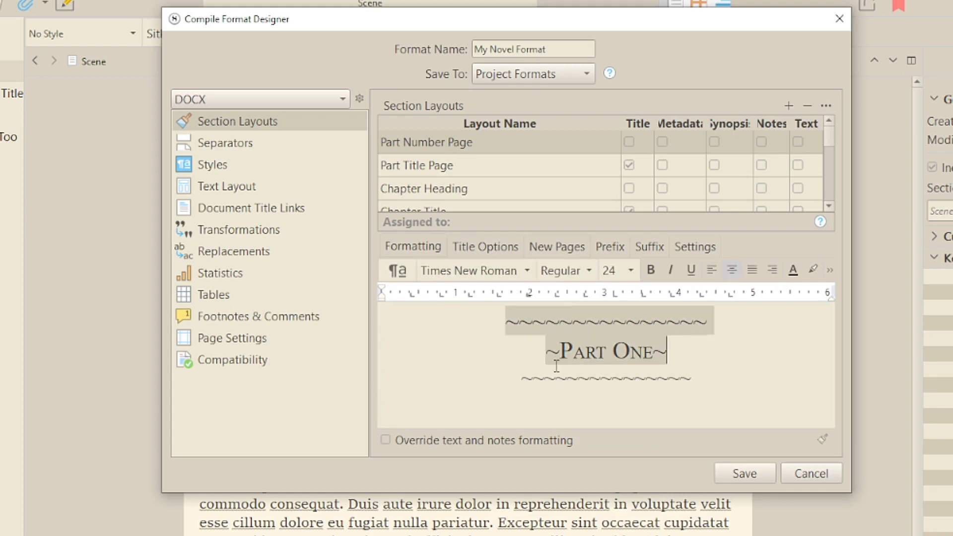
click(613, 270)
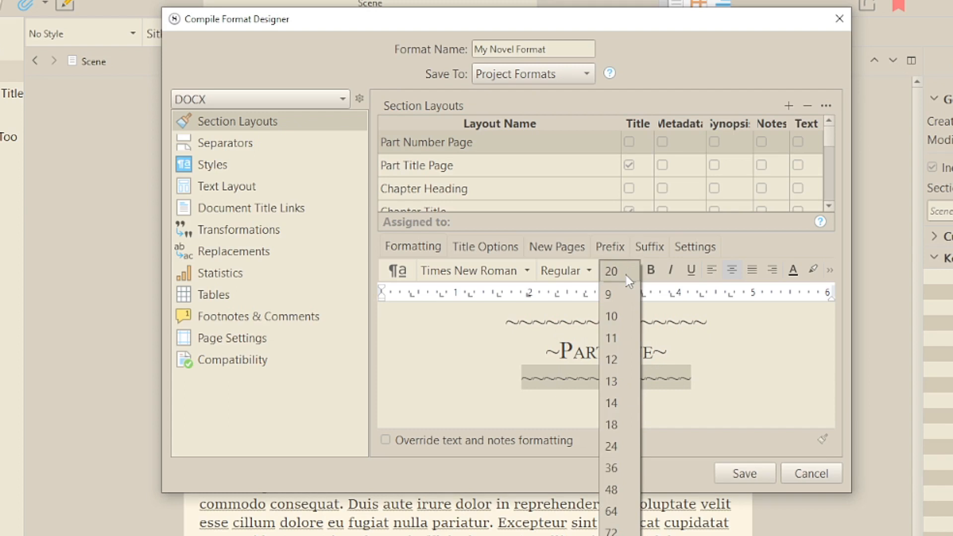
click(613, 446)
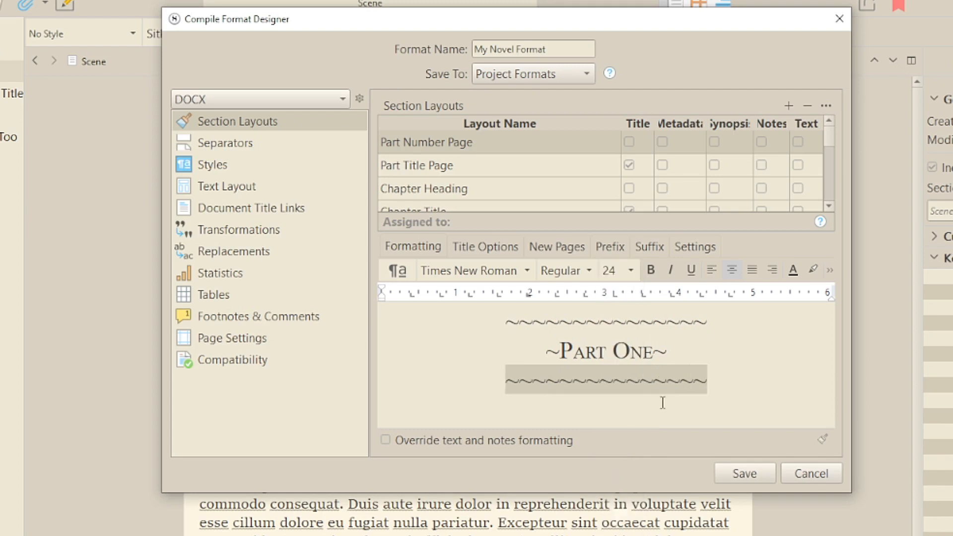
mouse_move(673, 393)
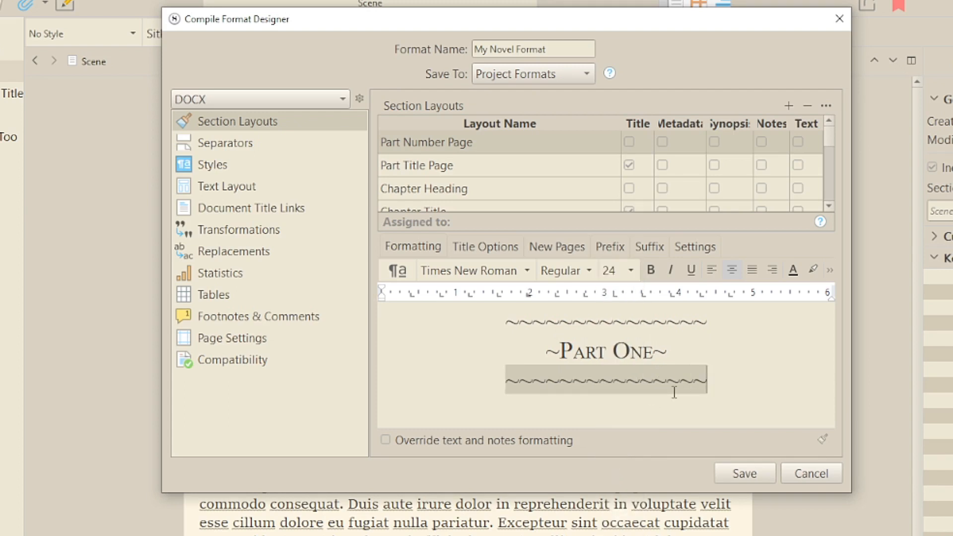
click(486, 246)
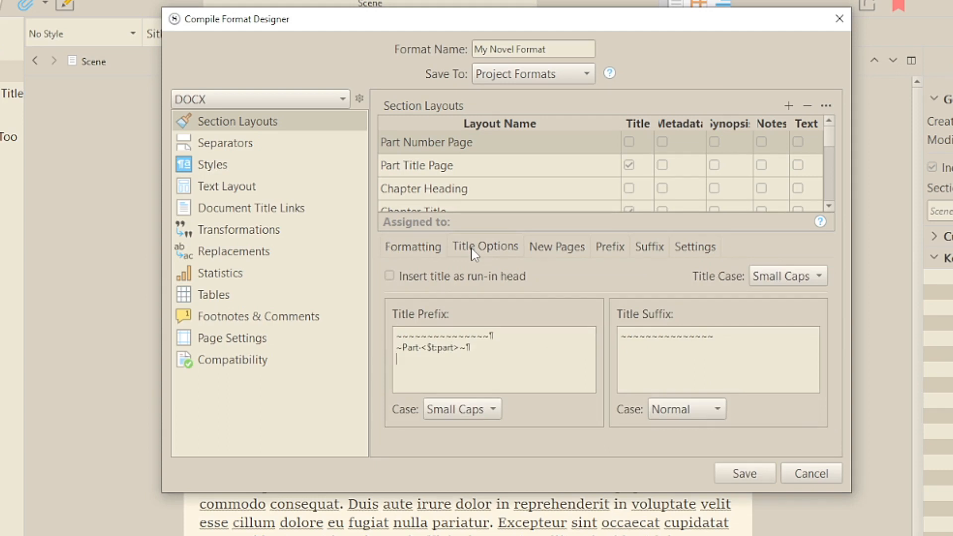
mouse_move(465, 267)
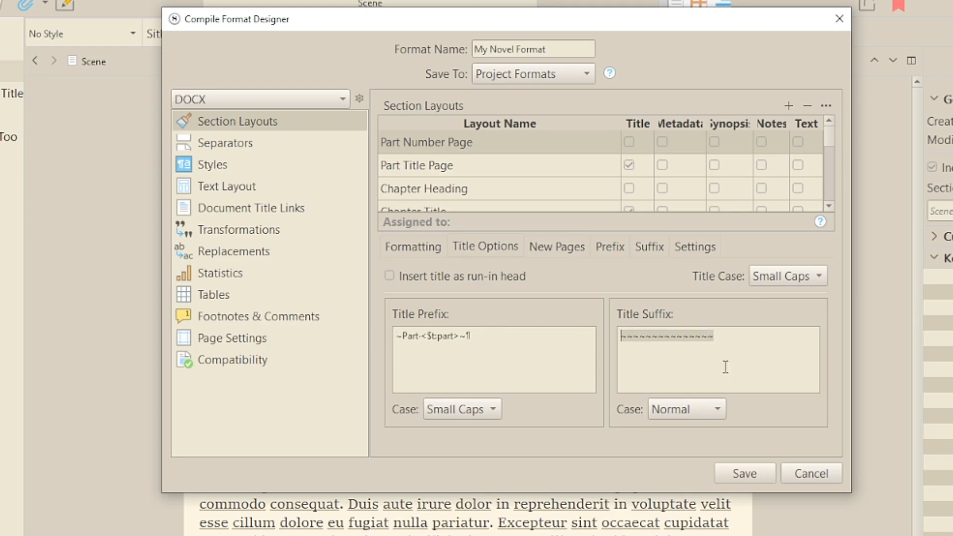
Remove the tilde rows and set Title Suffix to 'This is my suffix text'
text(This is my suffix)
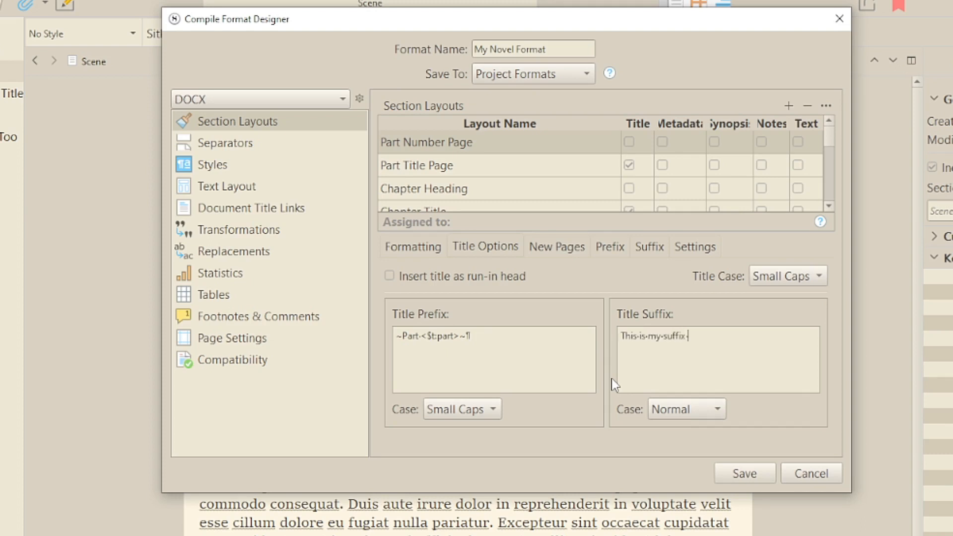
text(text)
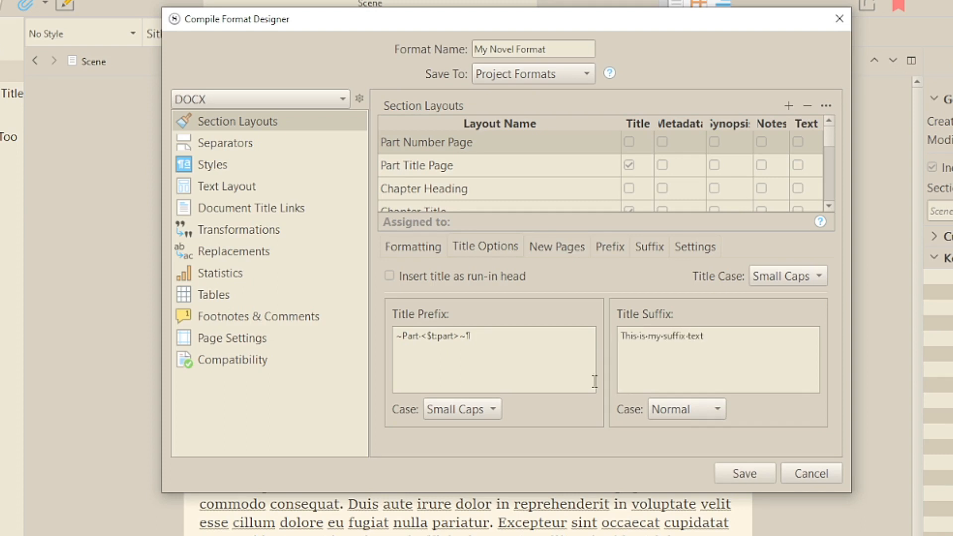
click(413, 246)
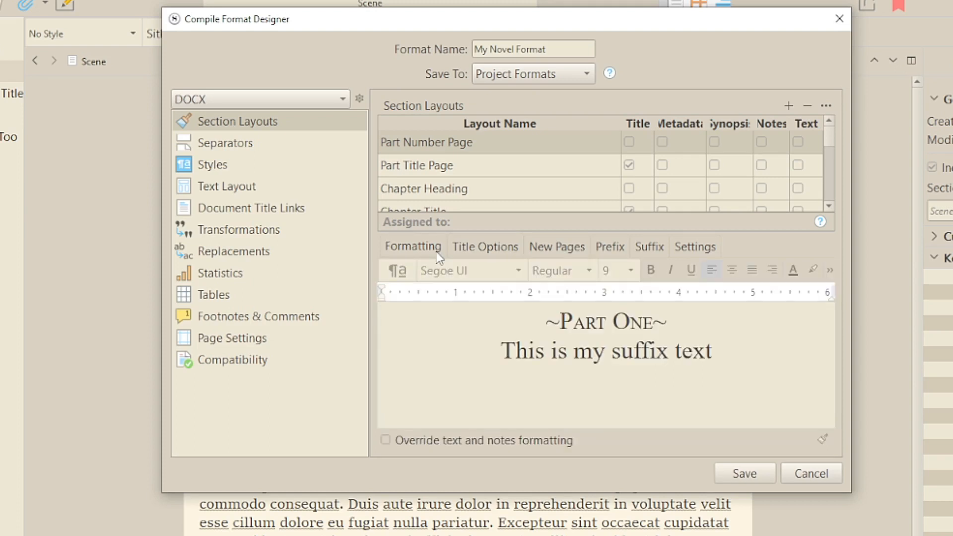